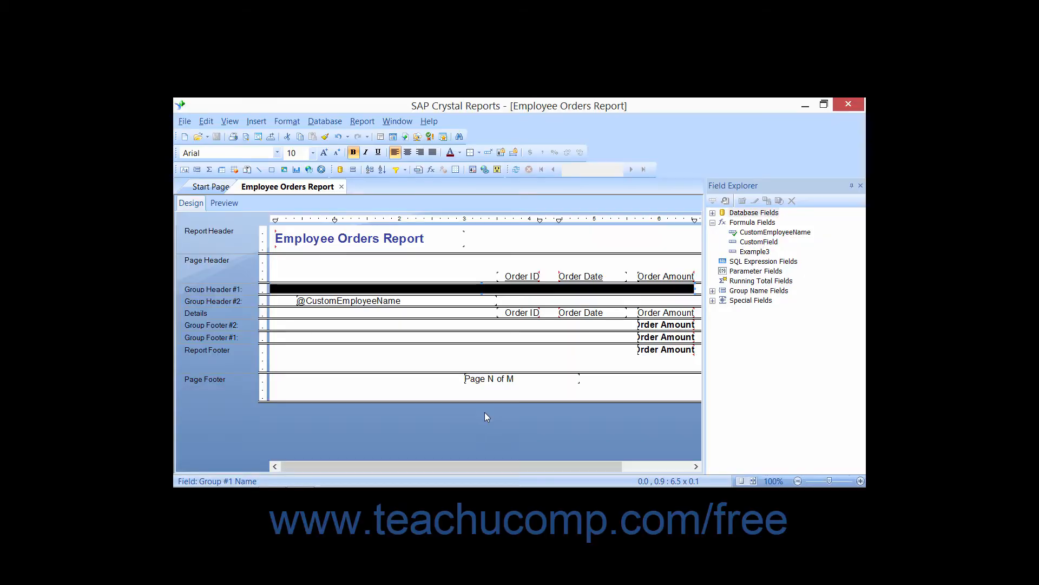
mouse_move(433, 289)
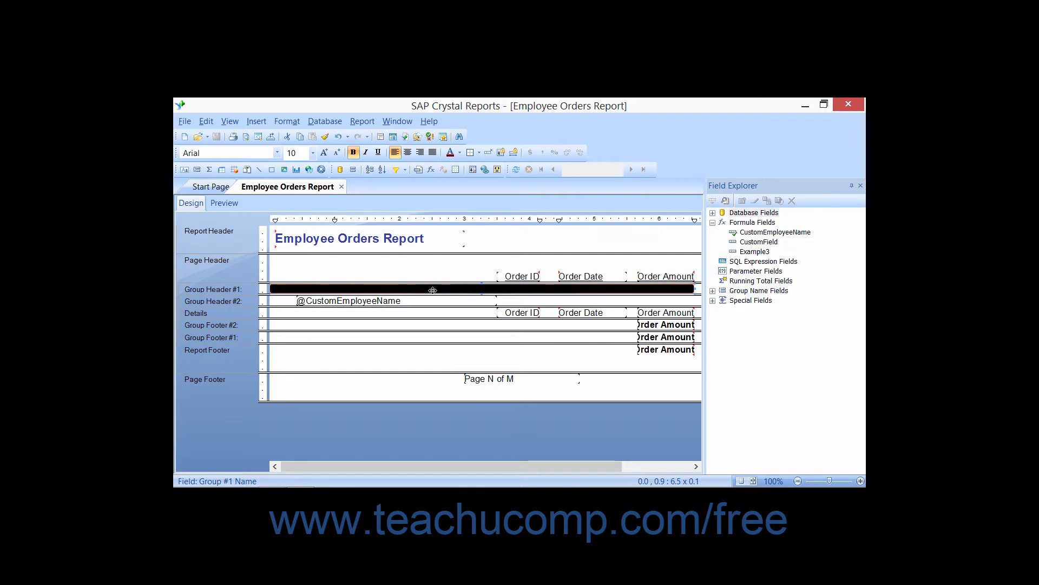
mouse_move(497, 169)
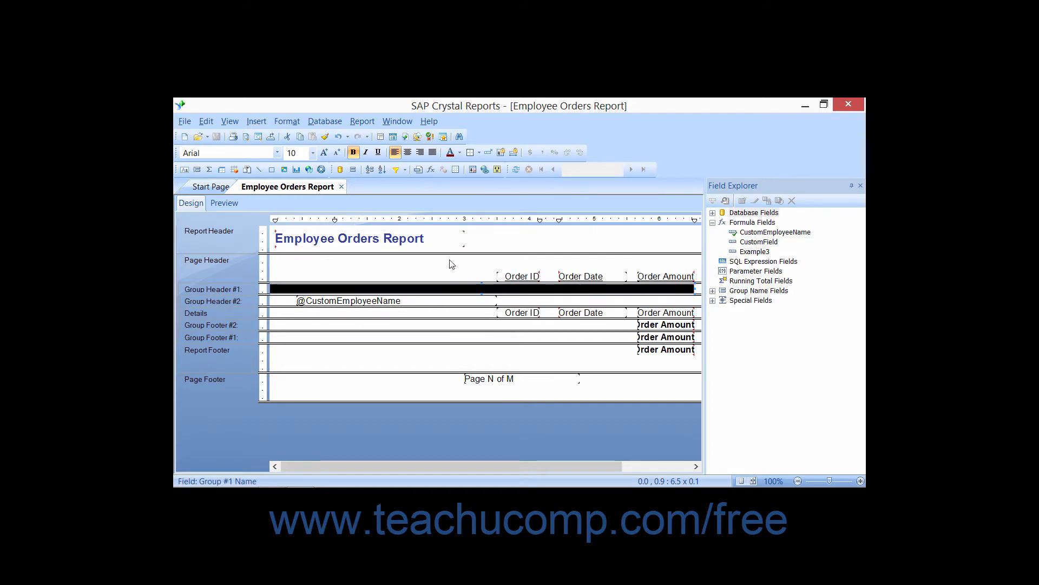
mouse_move(396, 290)
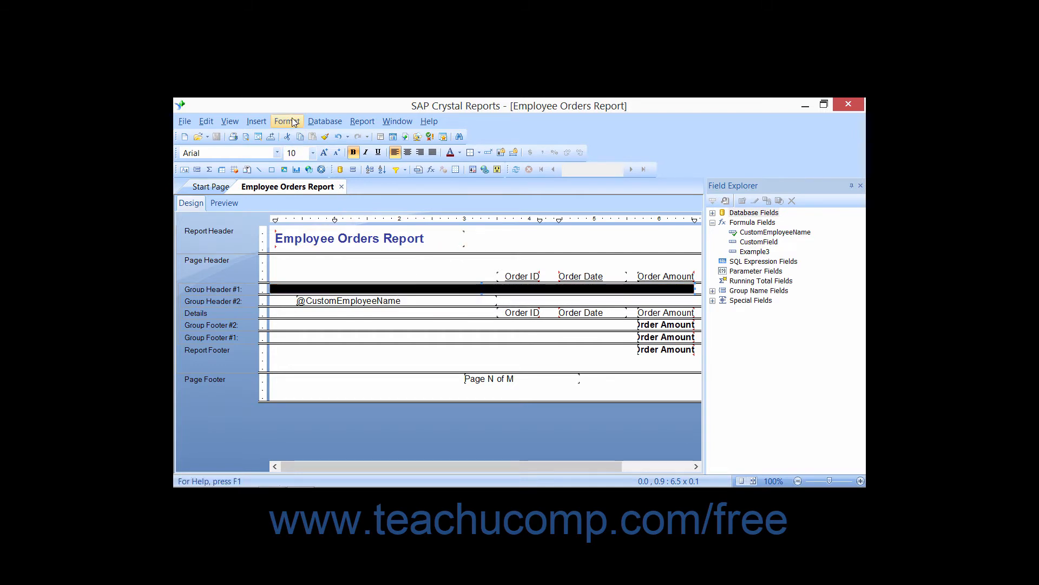
Bring up the Format Editor for the Group #1 Name quarter field via Format Field
left_click(287, 120)
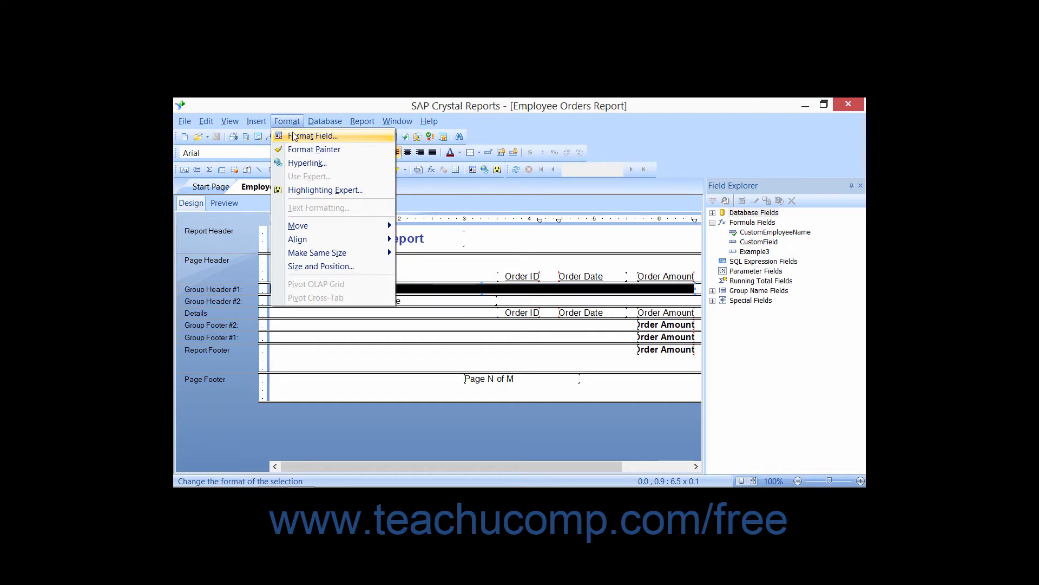
left_click(312, 136)
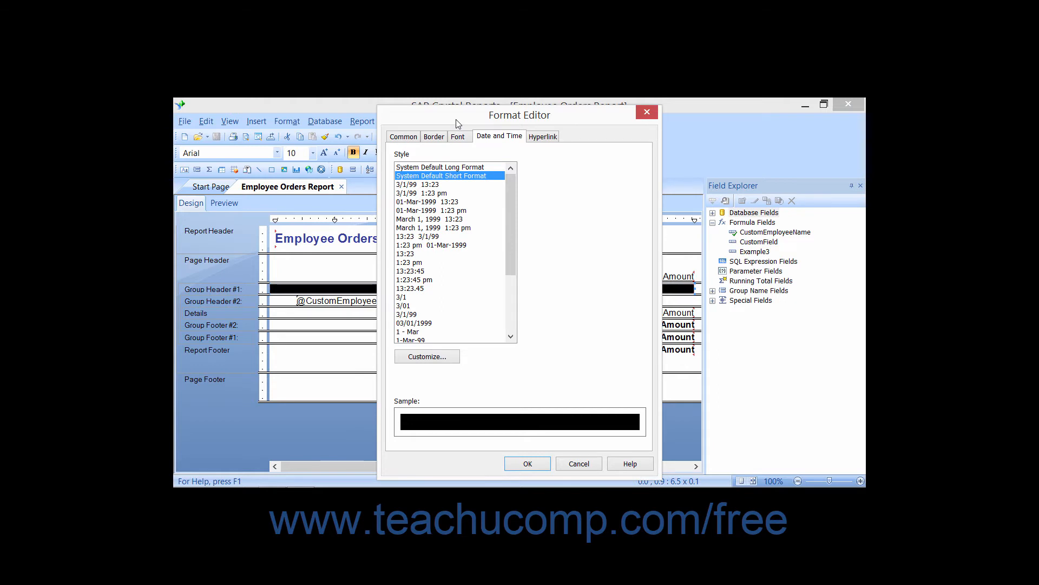
Show the Common settings of the quarterly group-name field
left_click(403, 136)
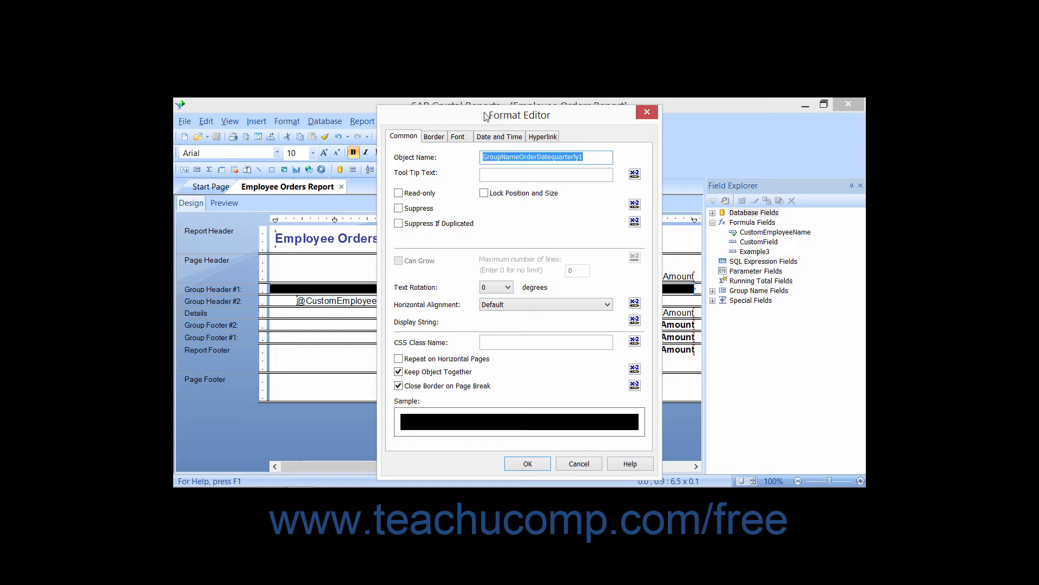
mouse_move(456, 136)
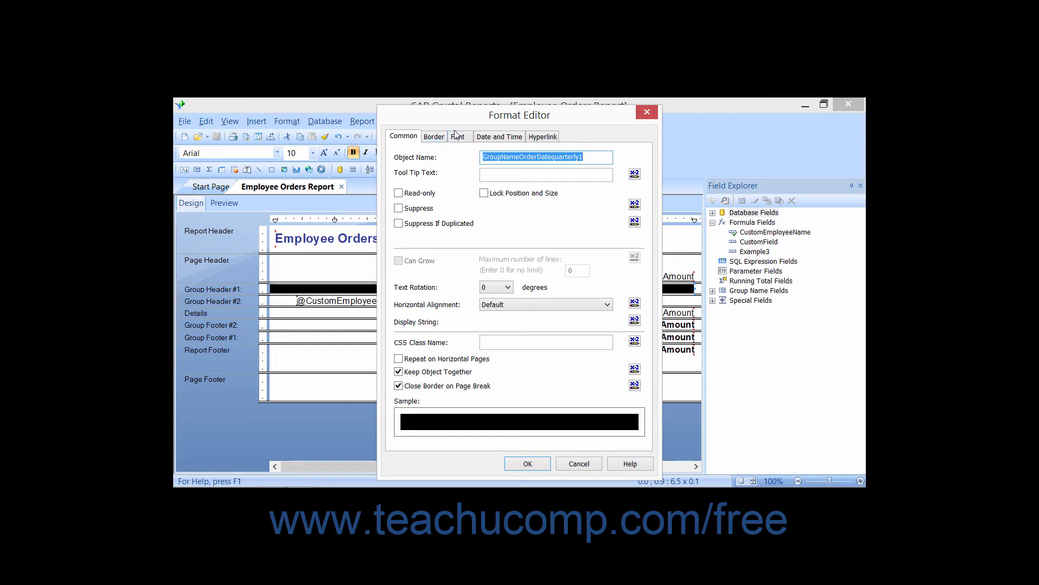
Show the Font settings: Arial, Bold, 10 pt, black
left_click(458, 136)
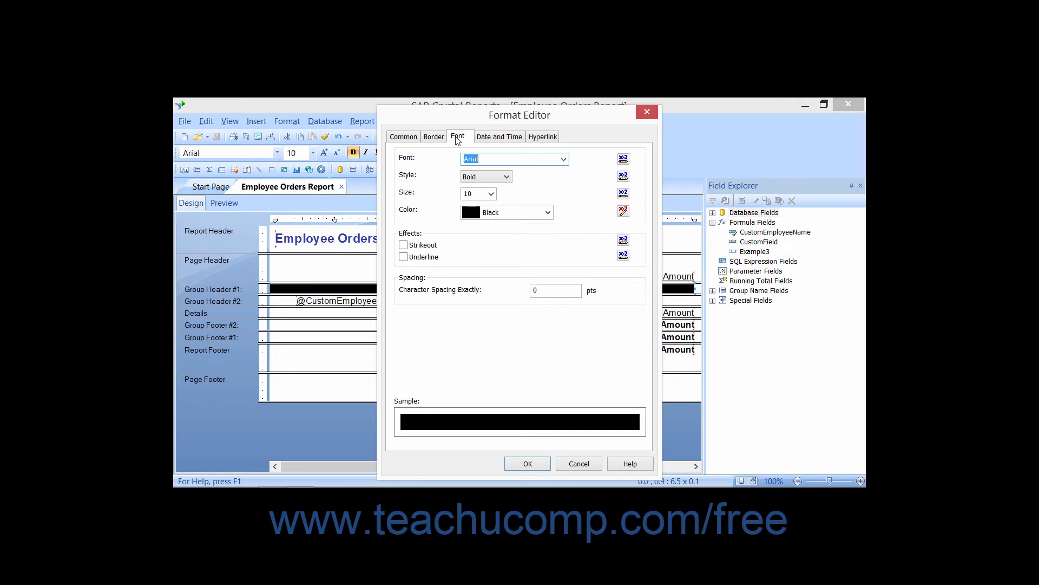
mouse_move(616, 246)
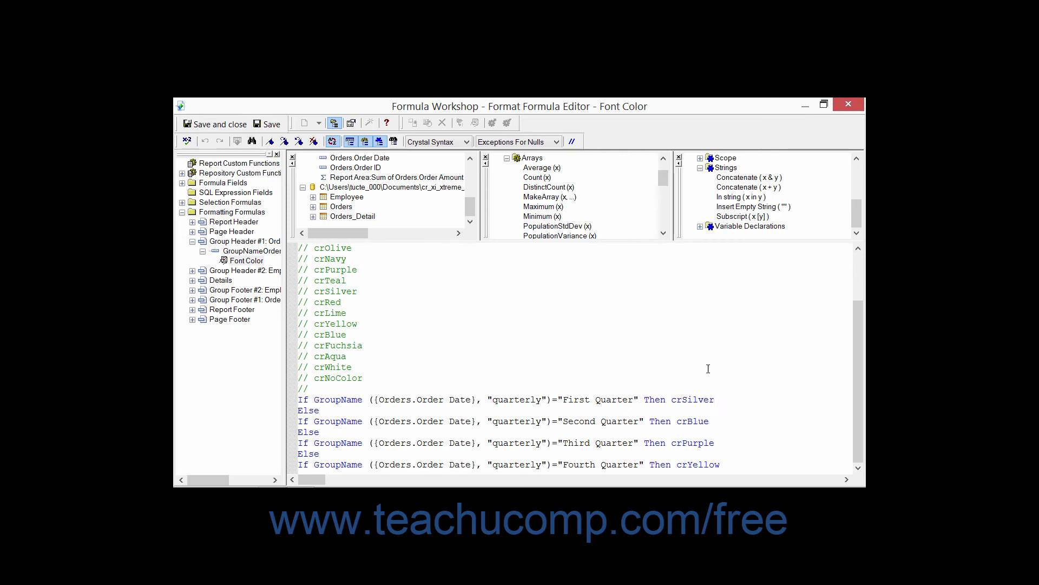
mouse_move(215, 124)
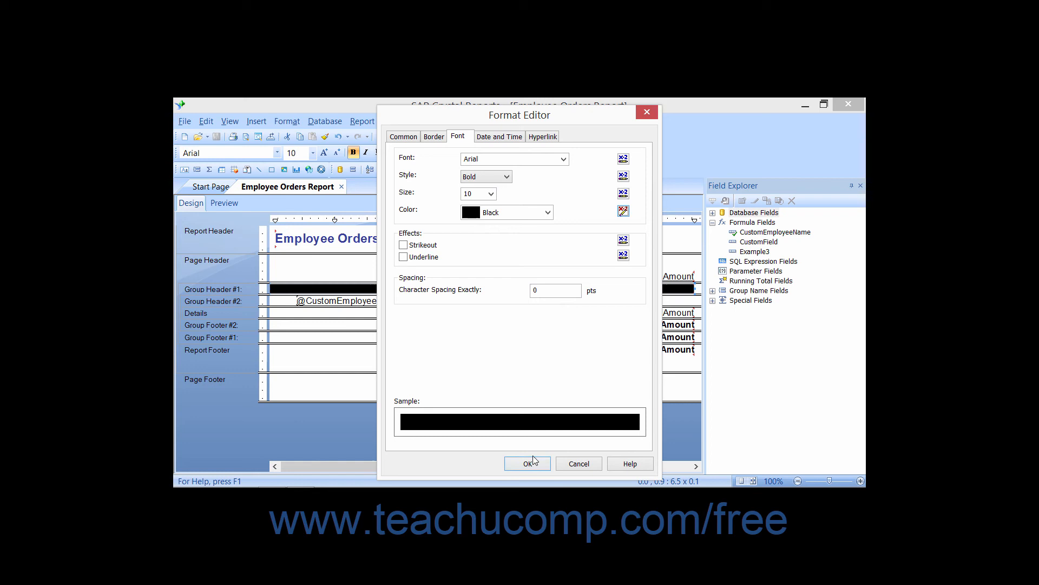
Confirm the conditional colour formula and preview the Employee Orders Report's First Quarter group
left_click(527, 464)
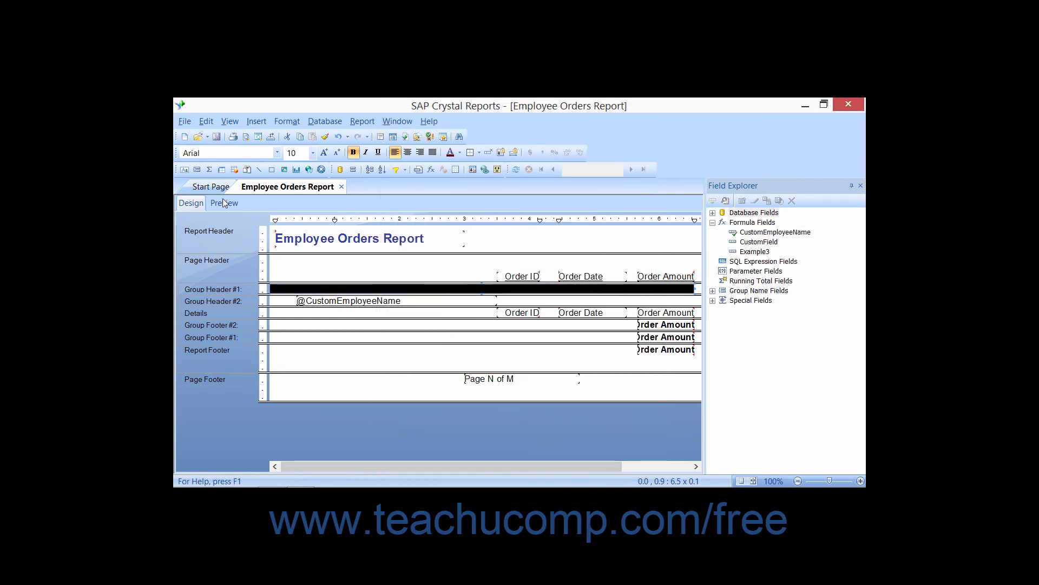
left_click(224, 202)
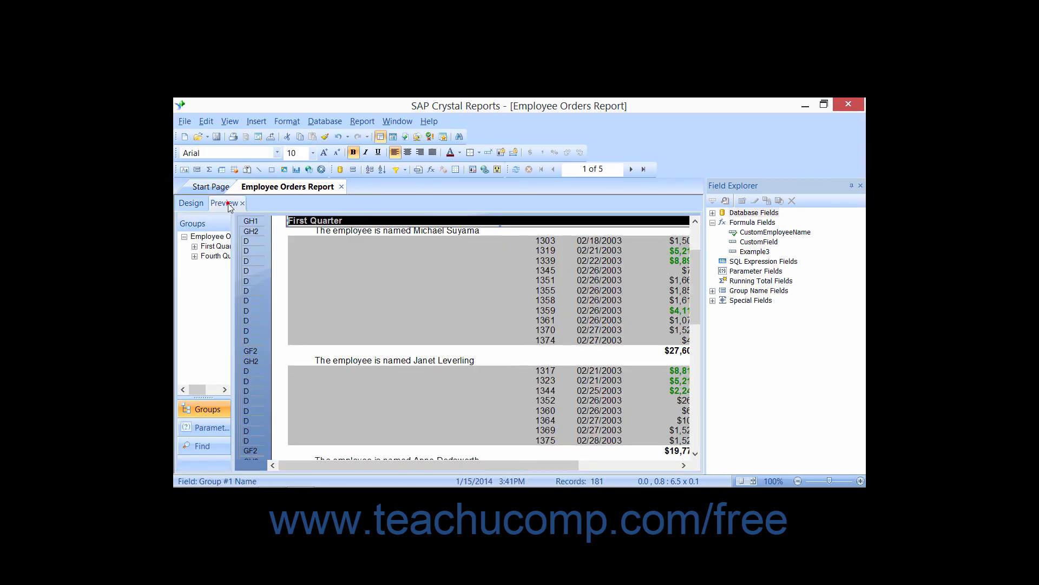